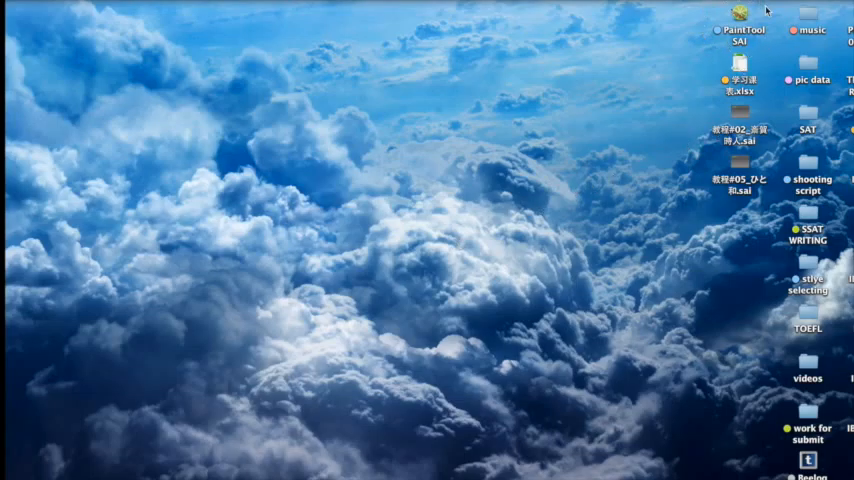
mouse_move(593, 232)
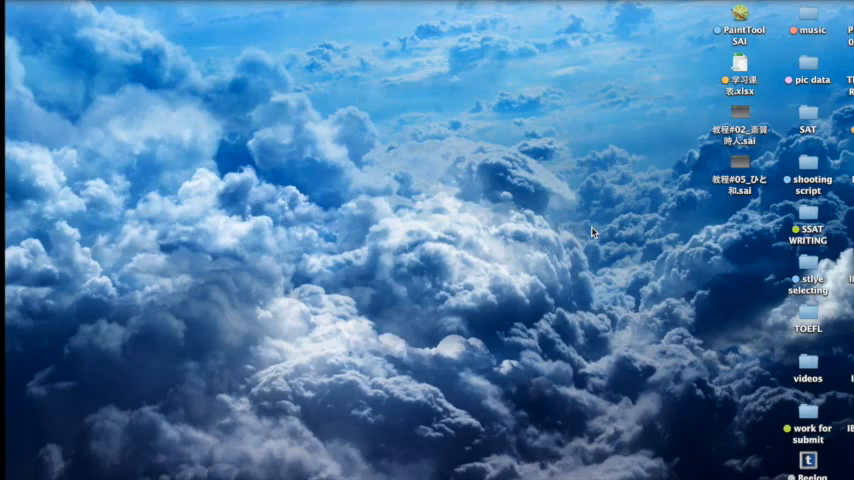
Launch PaintTool SAI from its desktop icon to reach the canvas
click(739, 30)
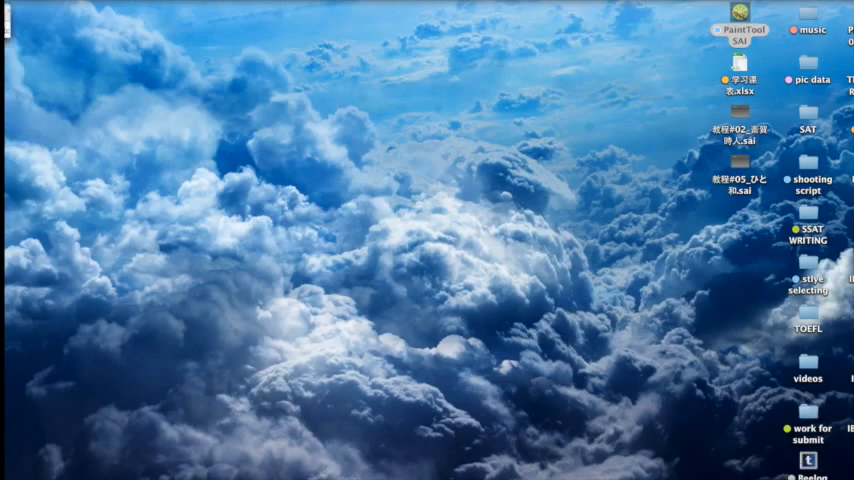
double_click(740, 25)
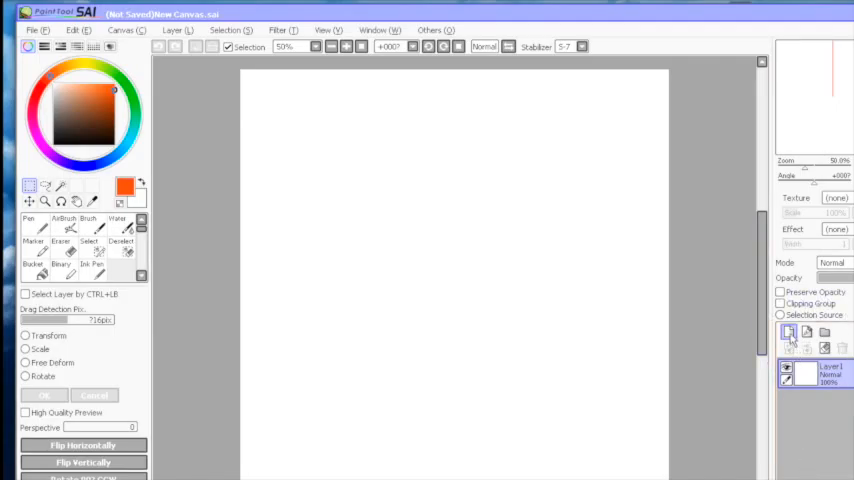
click(789, 332)
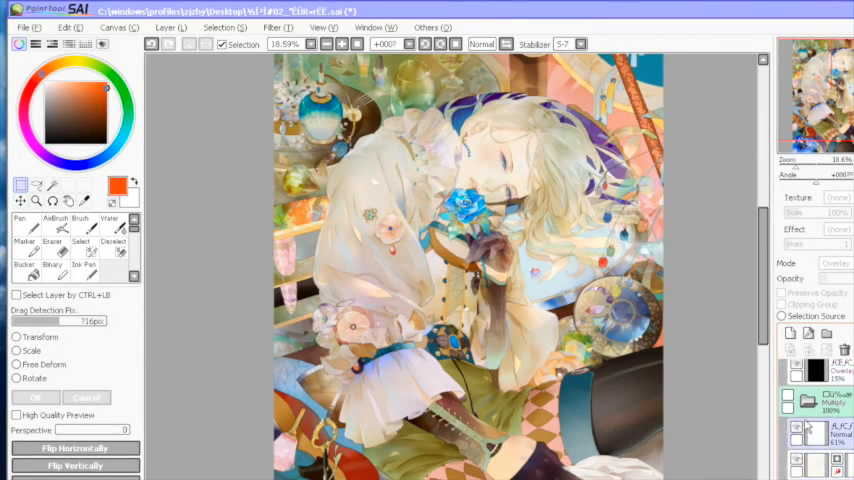
Toggle the Multiply folder's visibility and reveal the Pass Through folder above it
click(810, 400)
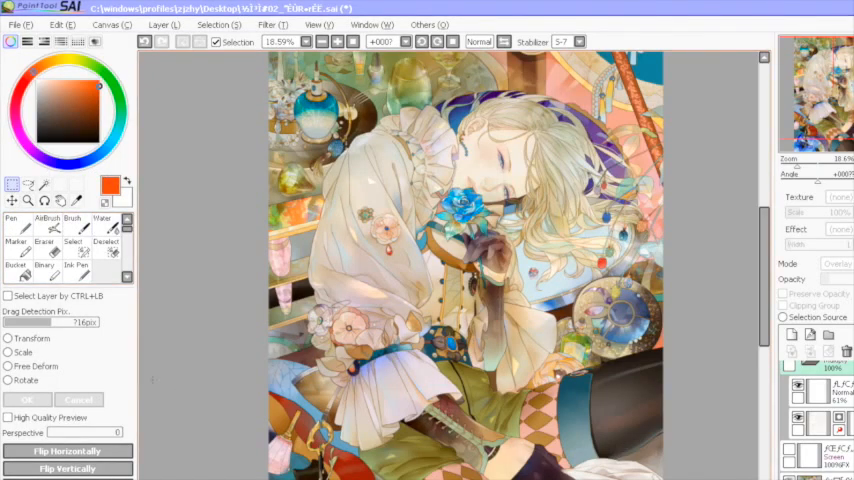
click(11, 220)
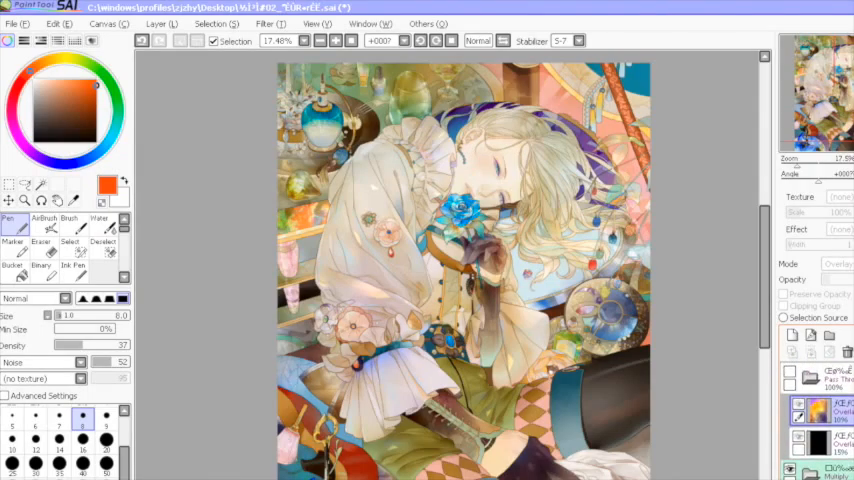
Toggle visibility of the Pass Through folder holding the overlay effect layers
click(810, 378)
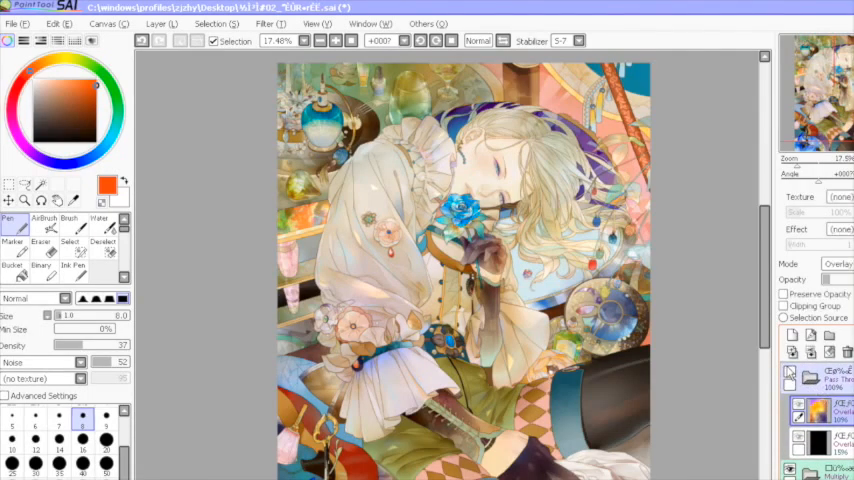